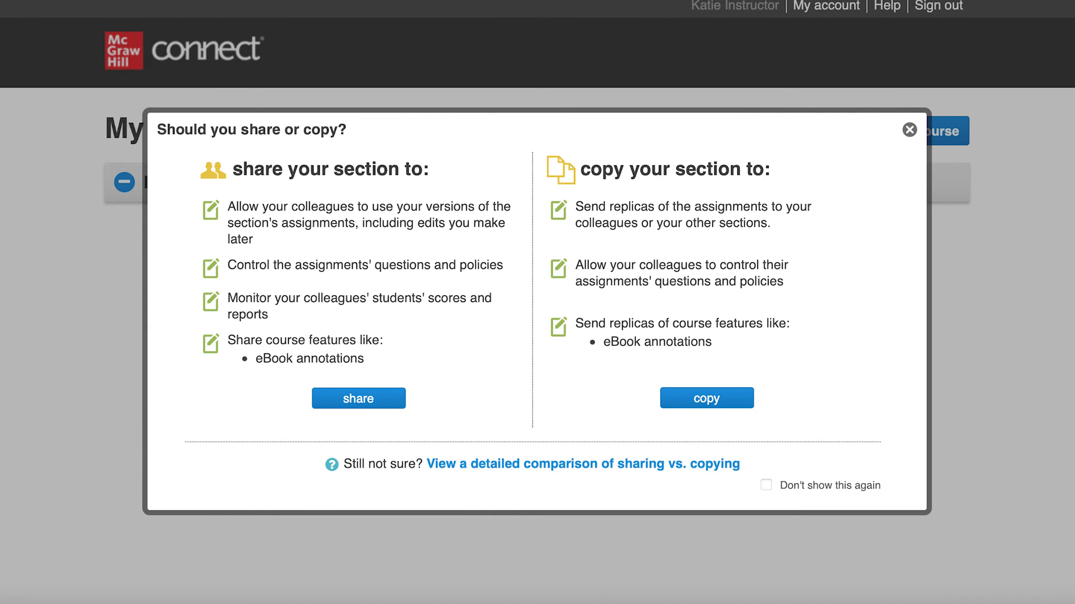
Dismiss the 'Should you share or copy?' comparison dialog.
left_click(909, 129)
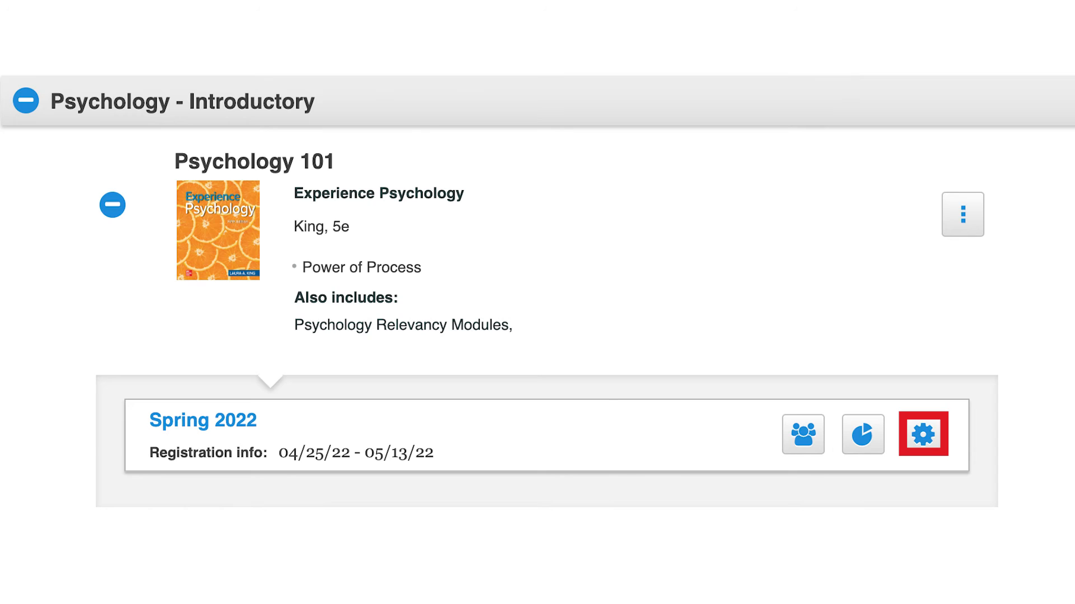
Choose Copy section for the Spring 2022 section and confirm copying rather than sharing.
left_click(923, 435)
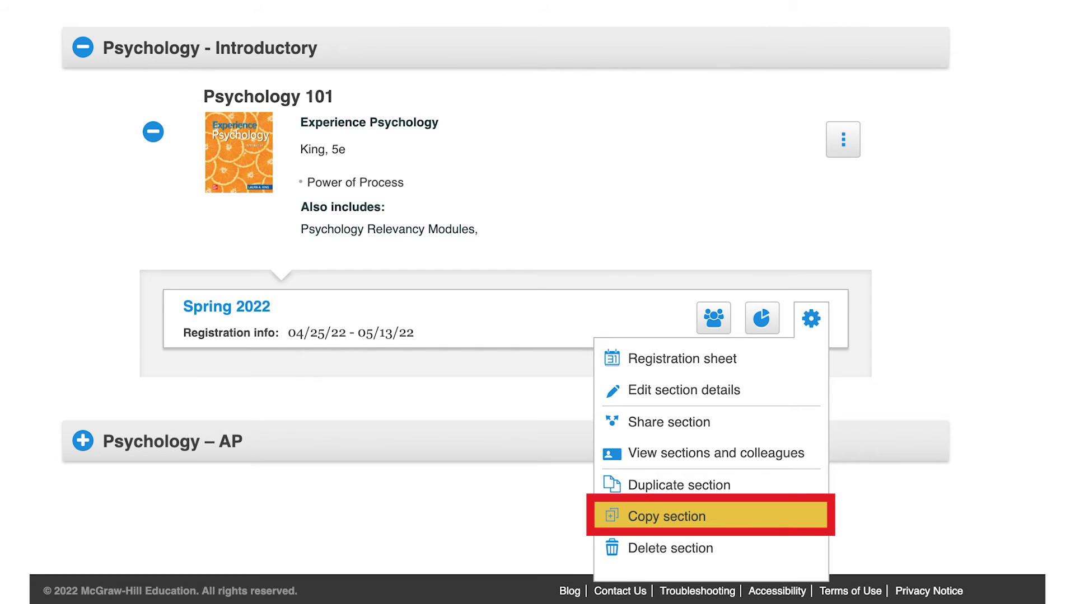
left_click(666, 516)
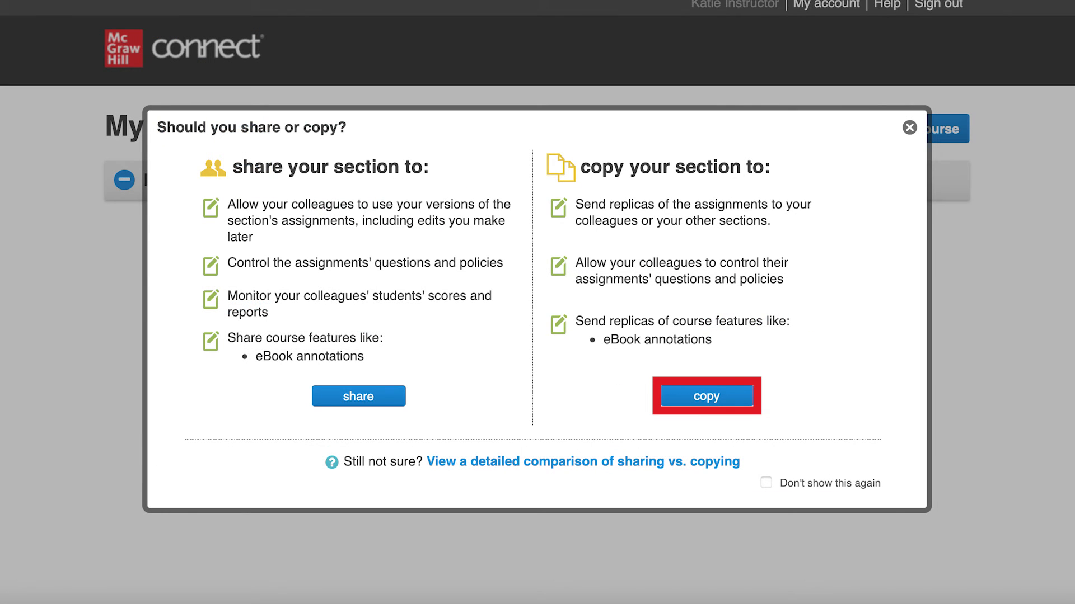
left_click(706, 396)
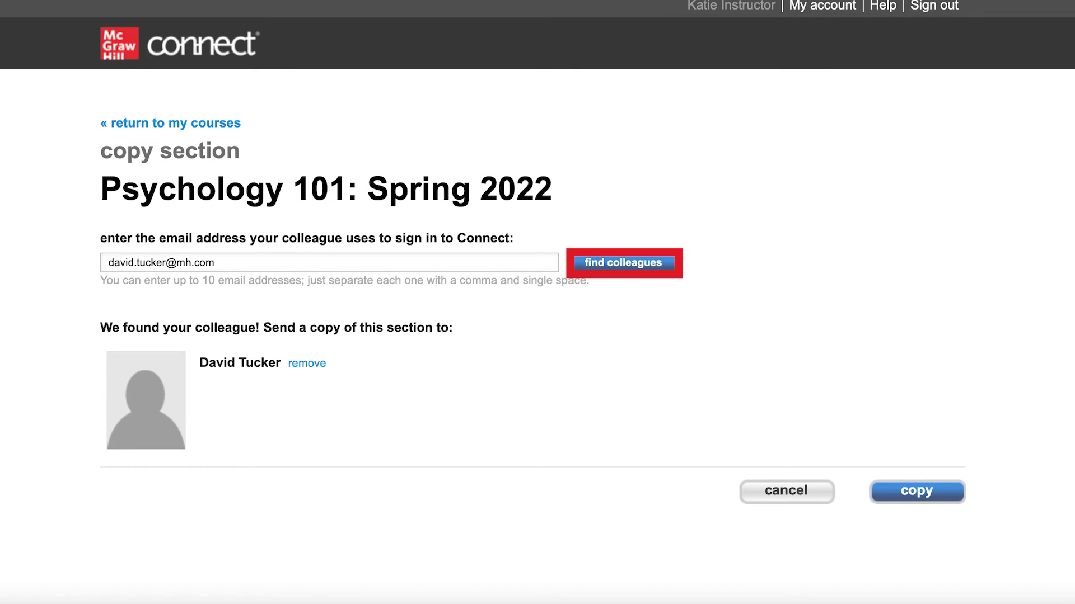
Look up the colleague for the copy, then choose sharing for Spring 2022 instead.
left_click(916, 490)
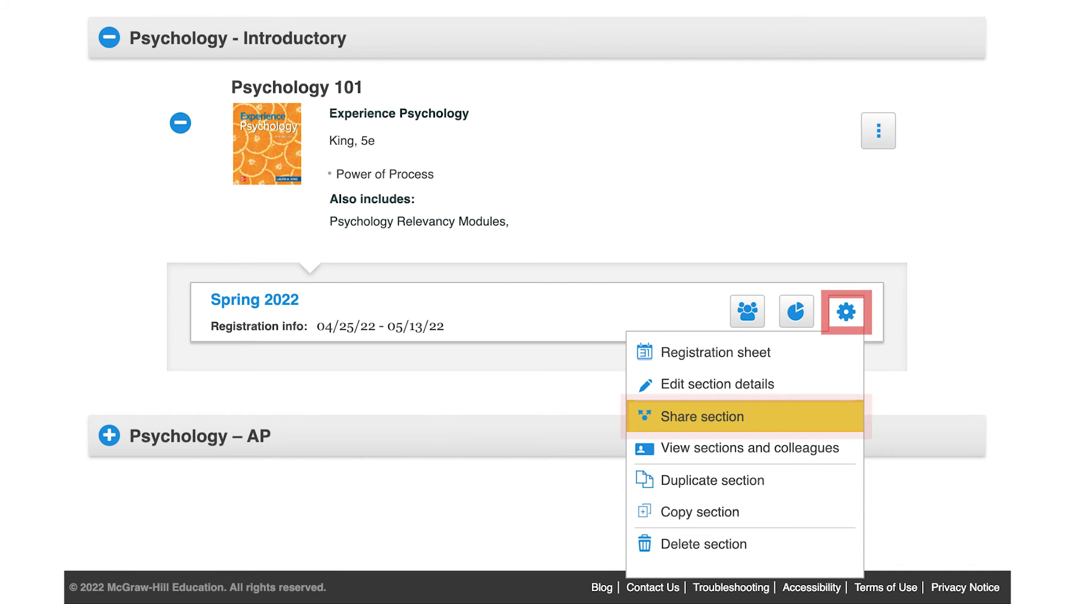
left_click(699, 417)
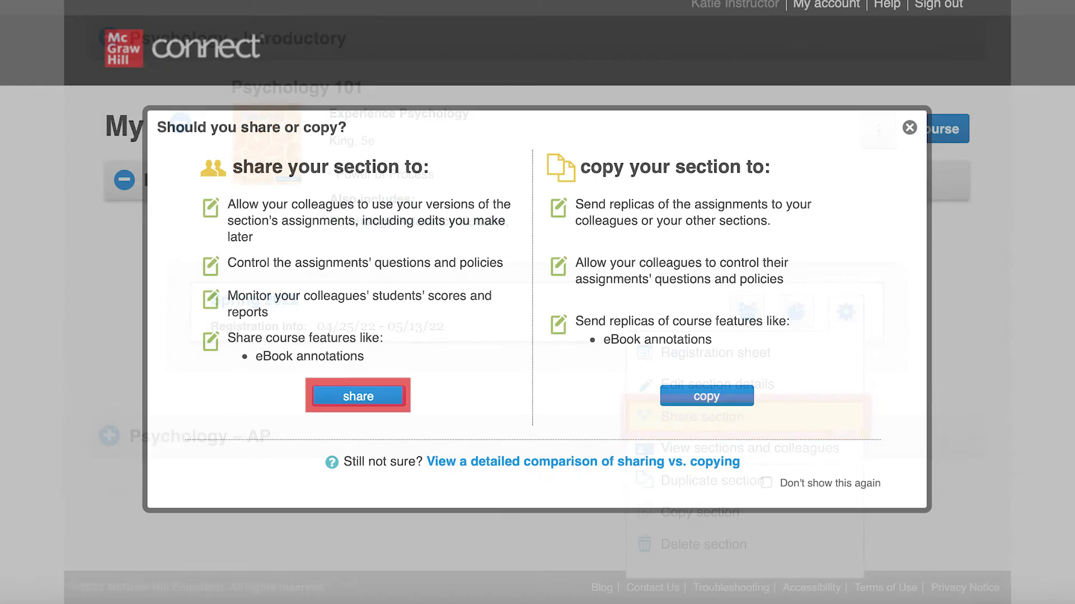
left_click(357, 397)
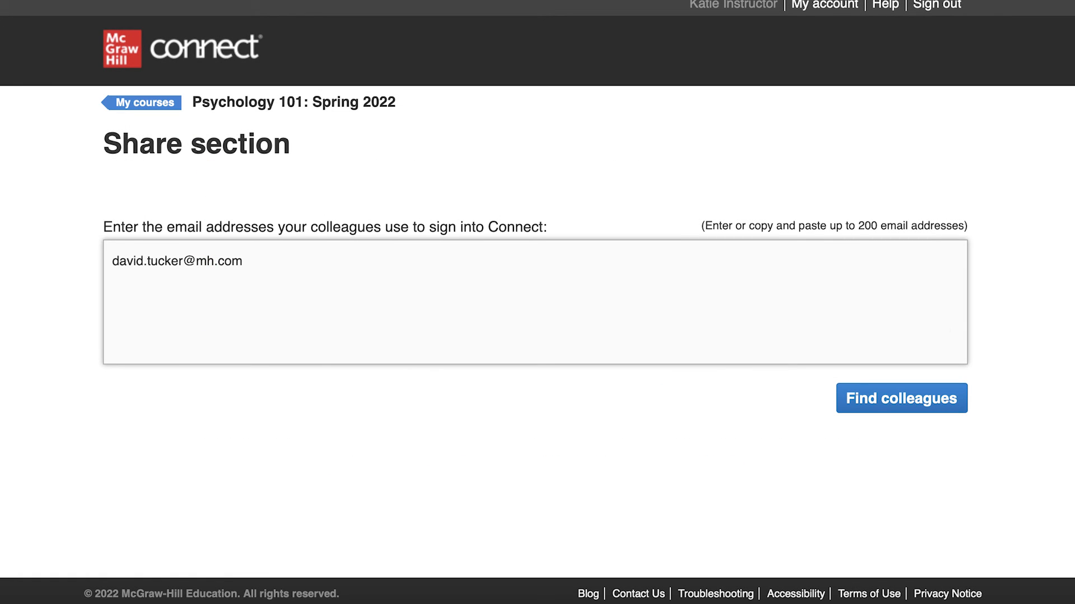
left_click(901, 398)
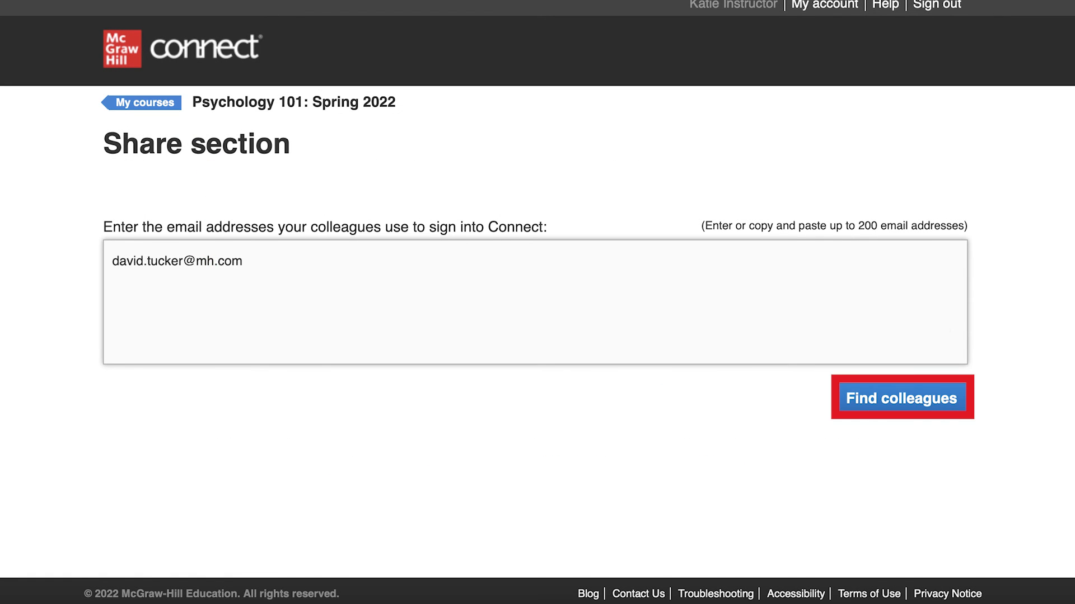
left_click(901, 397)
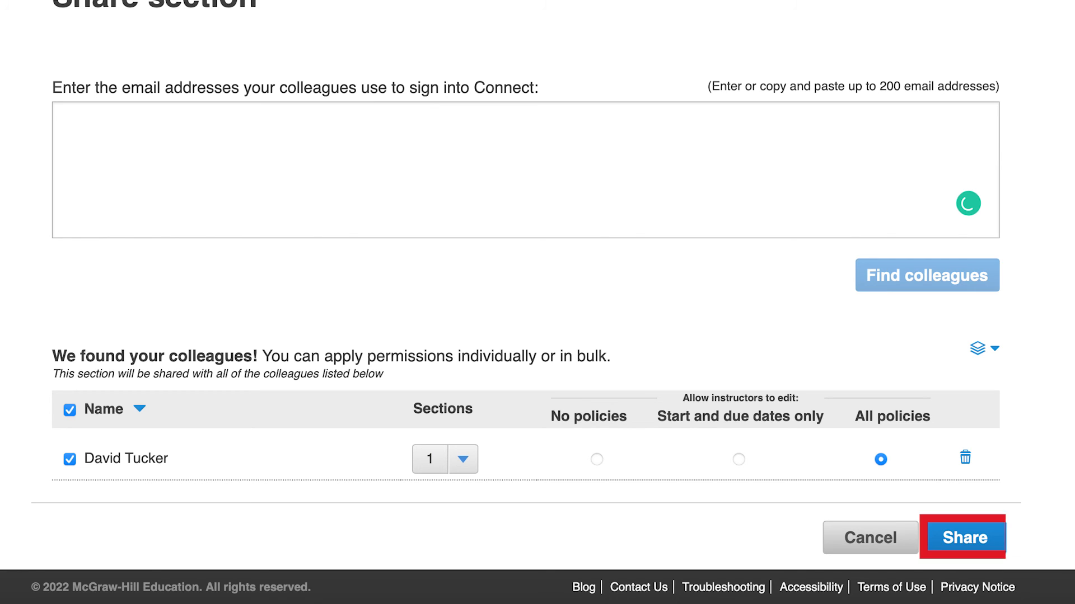
left_click(962, 537)
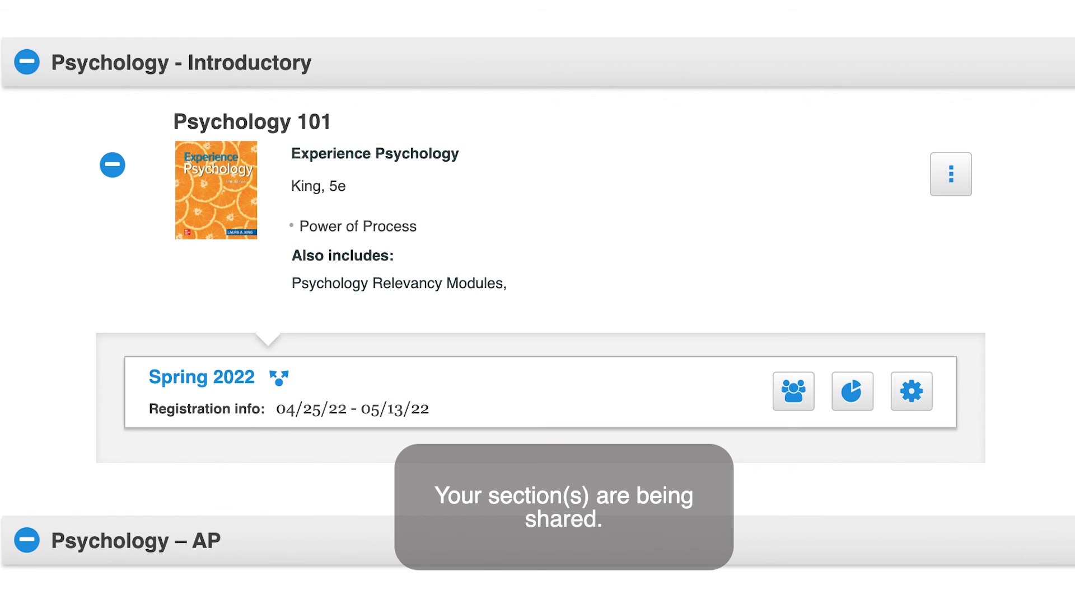